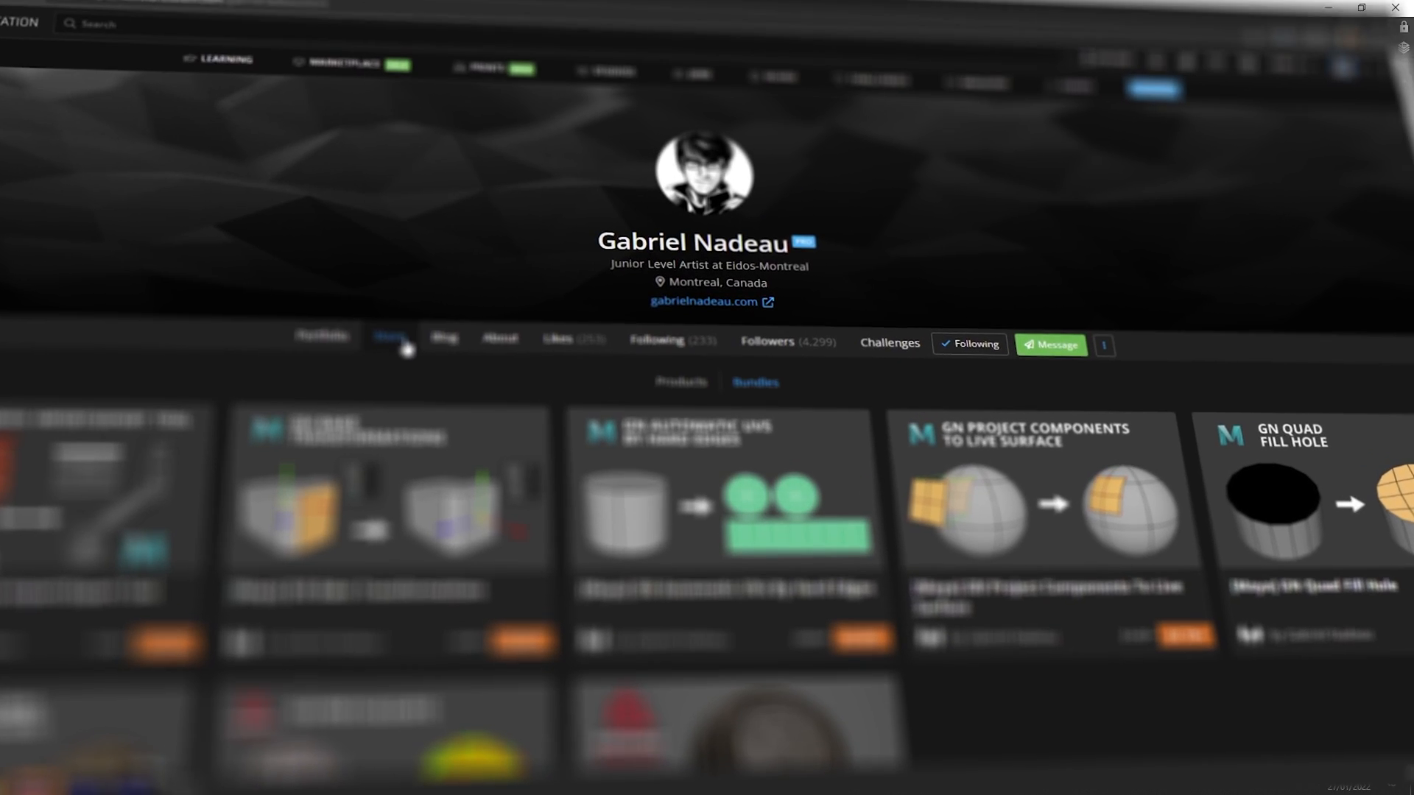
Step: Browse the artist's ArtStation store of Maya script bundles, including Automatic UVs By Hard Edges
click(726, 496)
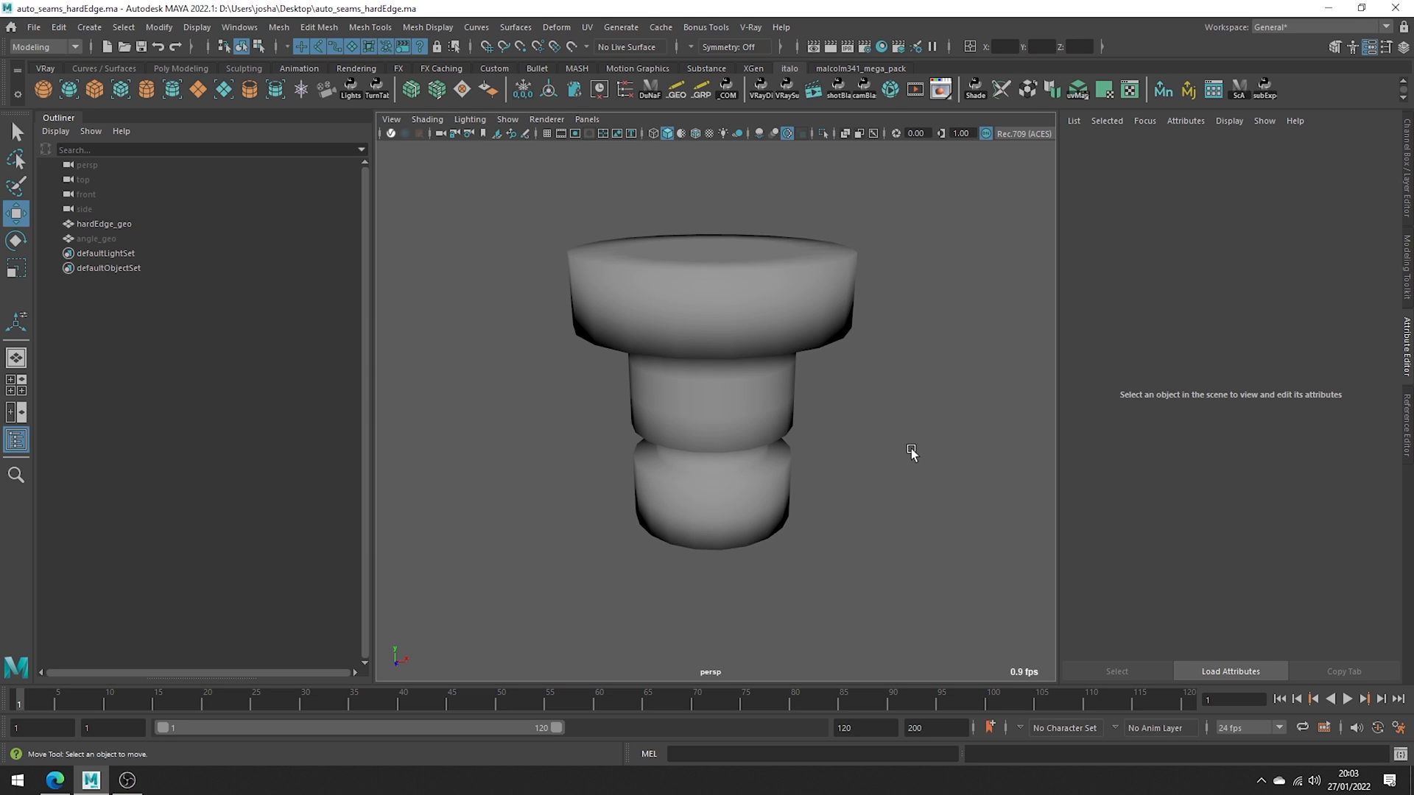
mouse_move(925, 302)
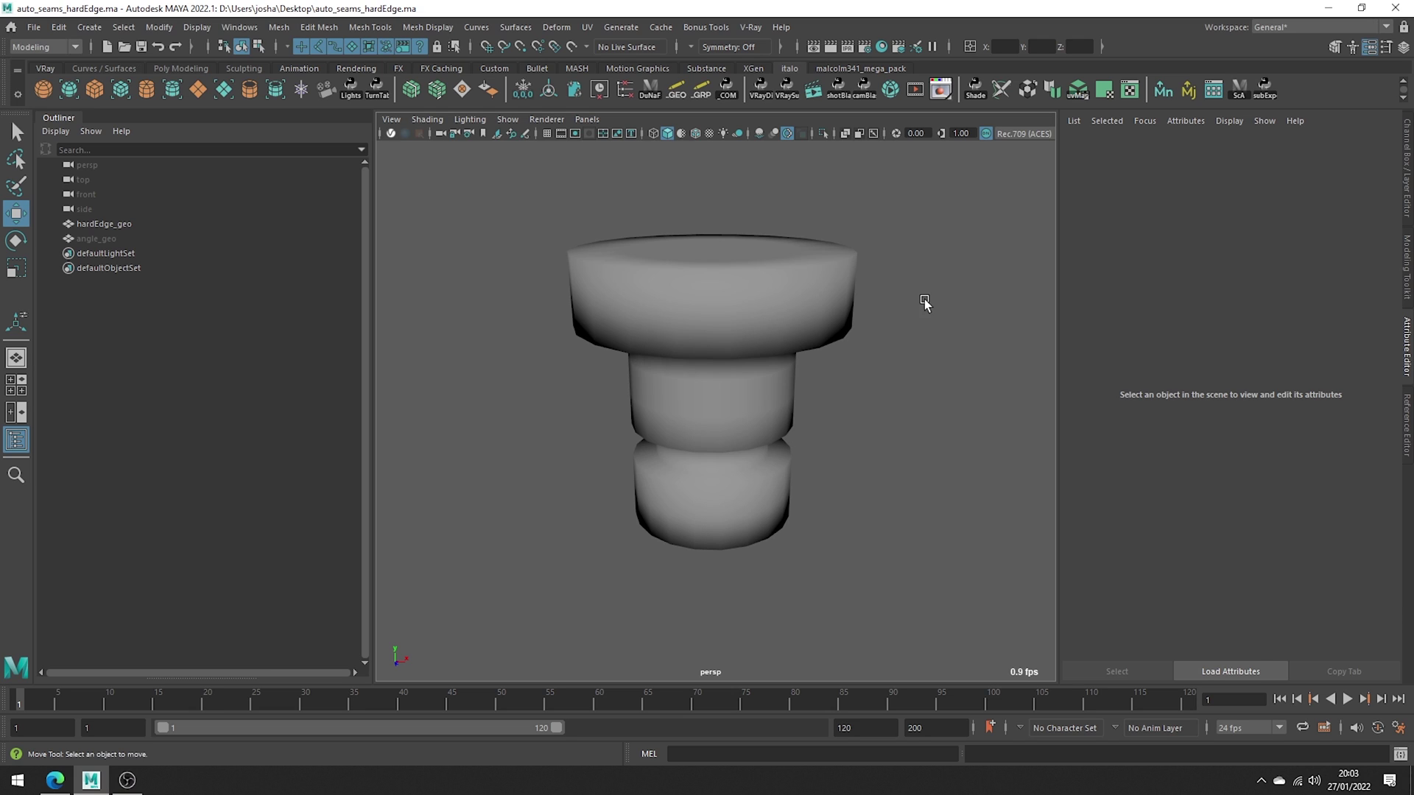
mouse_move(519, 511)
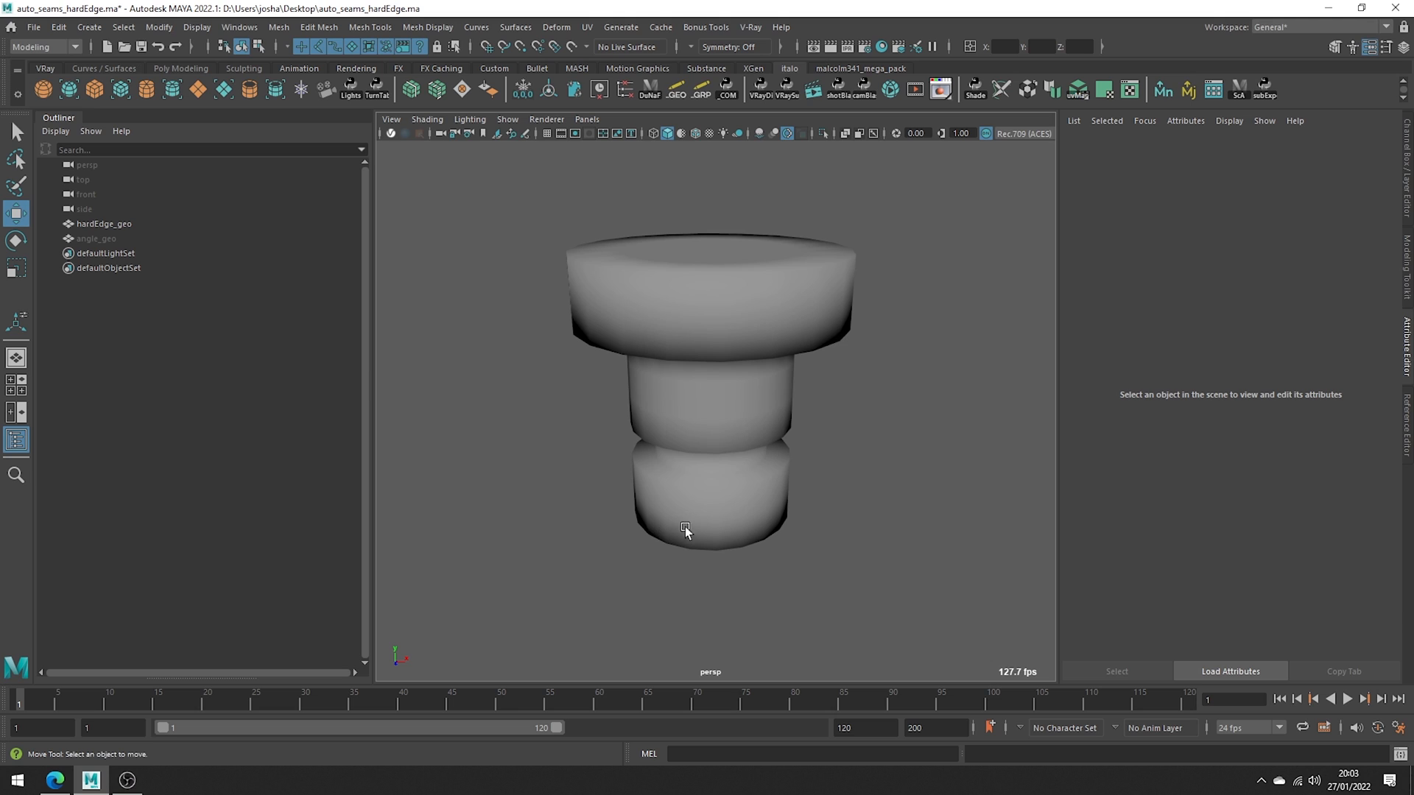
Step: Harden every edge of hardEdge_geo so the stacked cylinder shades with crisp facets
click(685, 529)
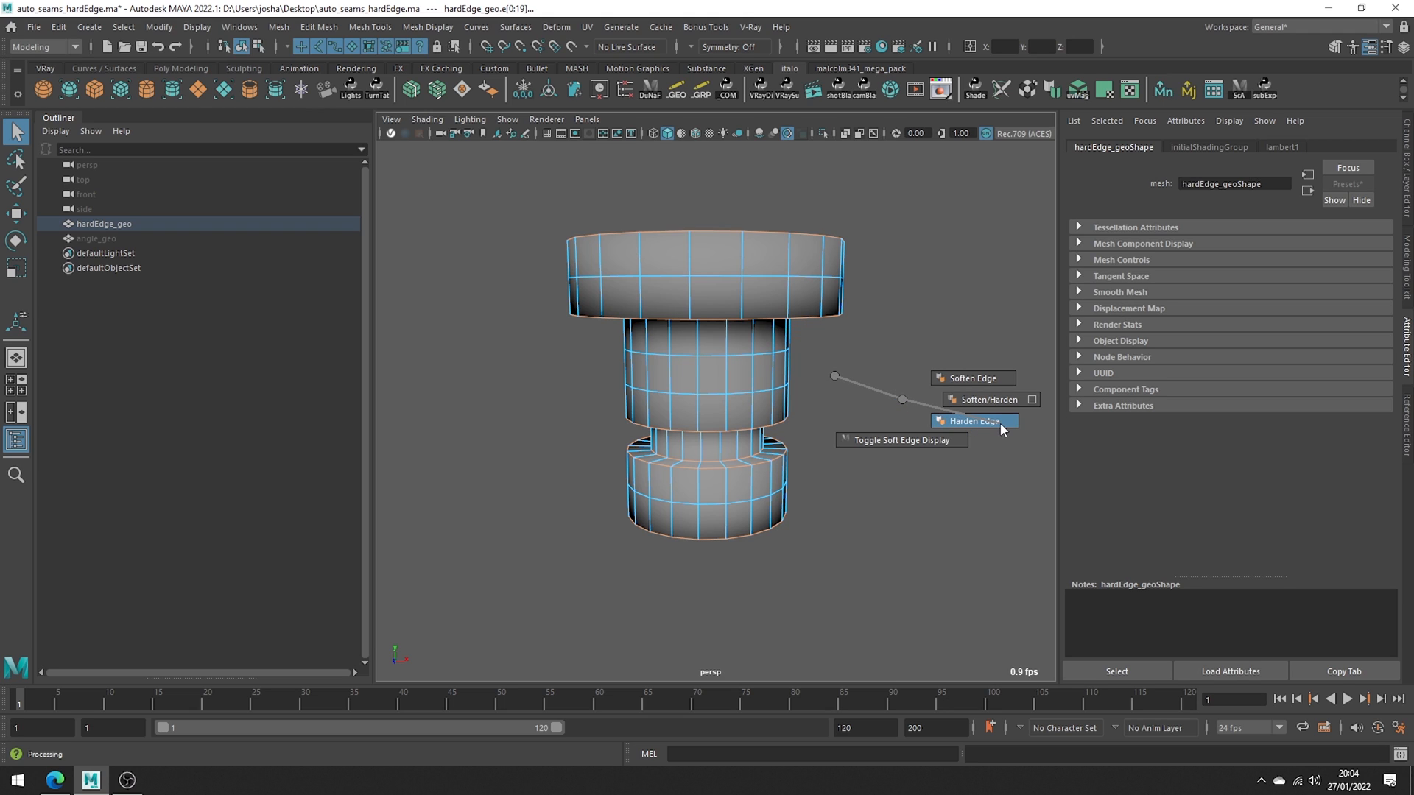
click(972, 421)
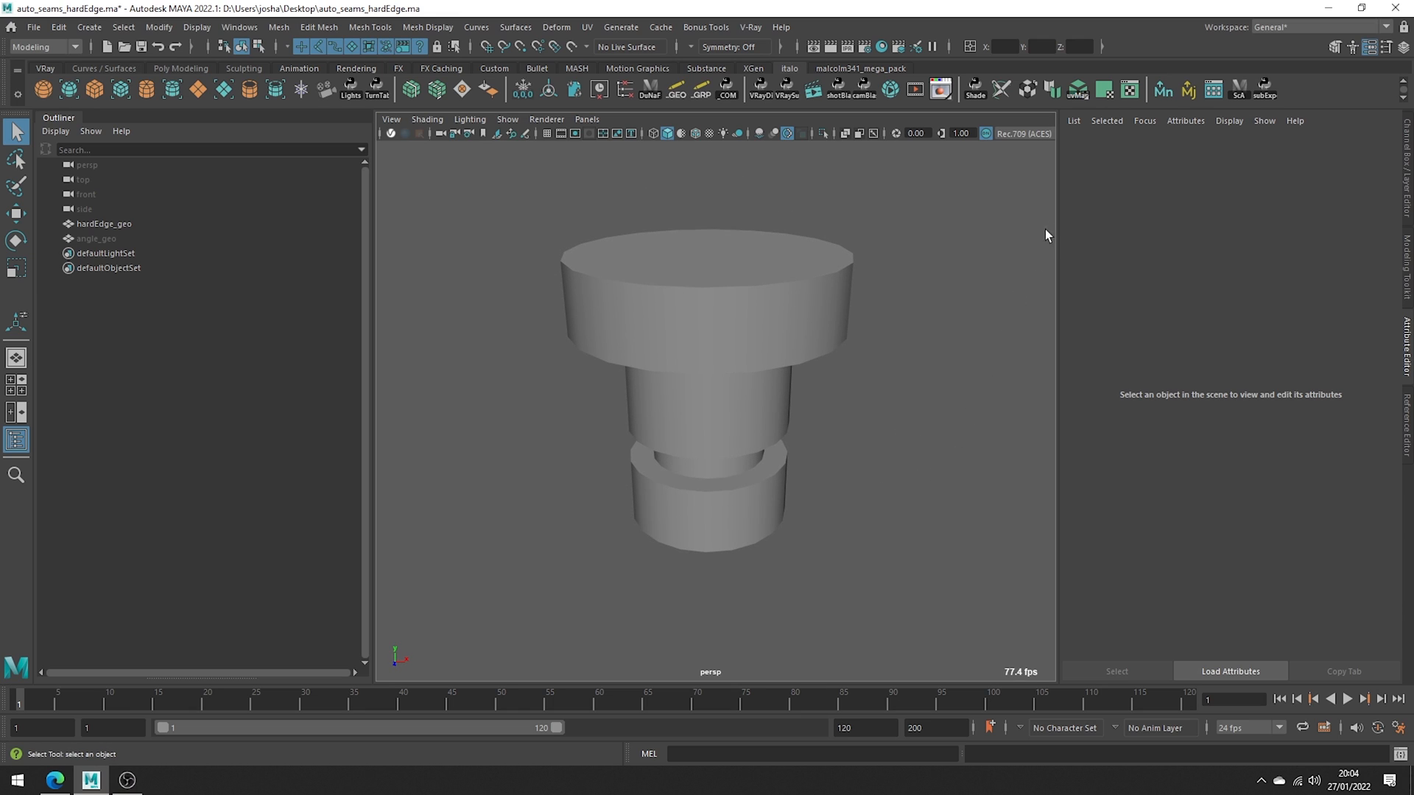
Step: Select the stacked cylinder and unwrap its UVs with Automatic UVs By Hard Edges
click(1051, 89)
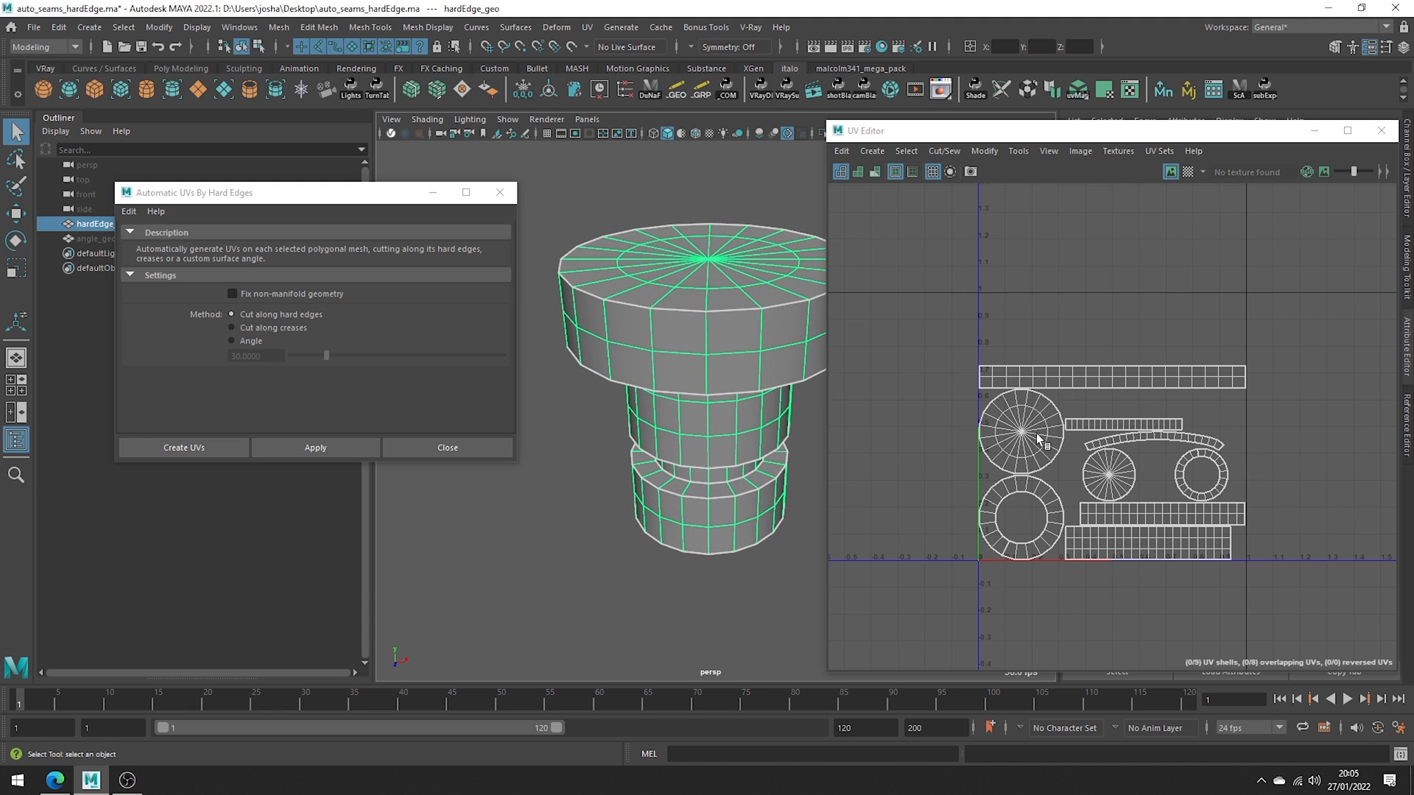
mouse_move(748, 320)
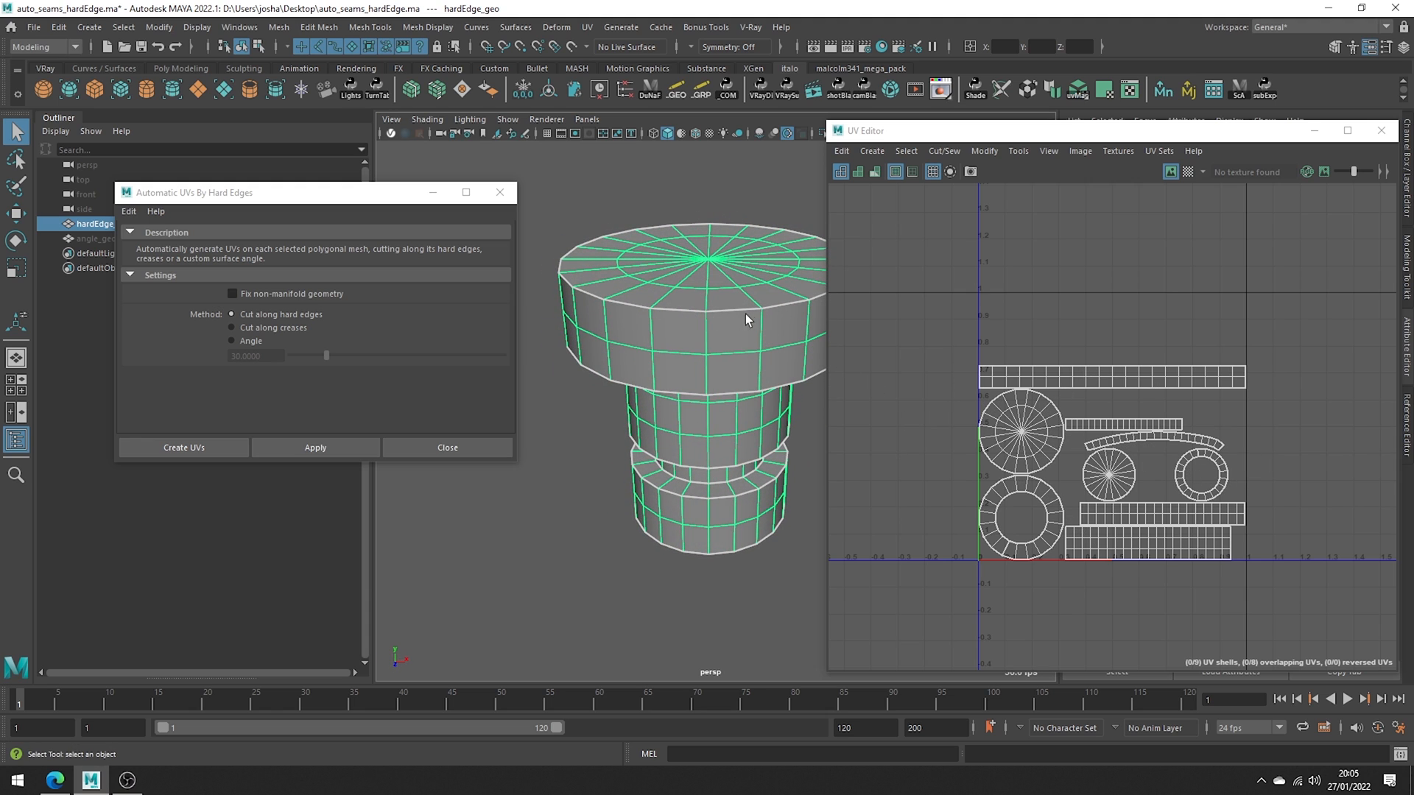
mouse_move(433, 335)
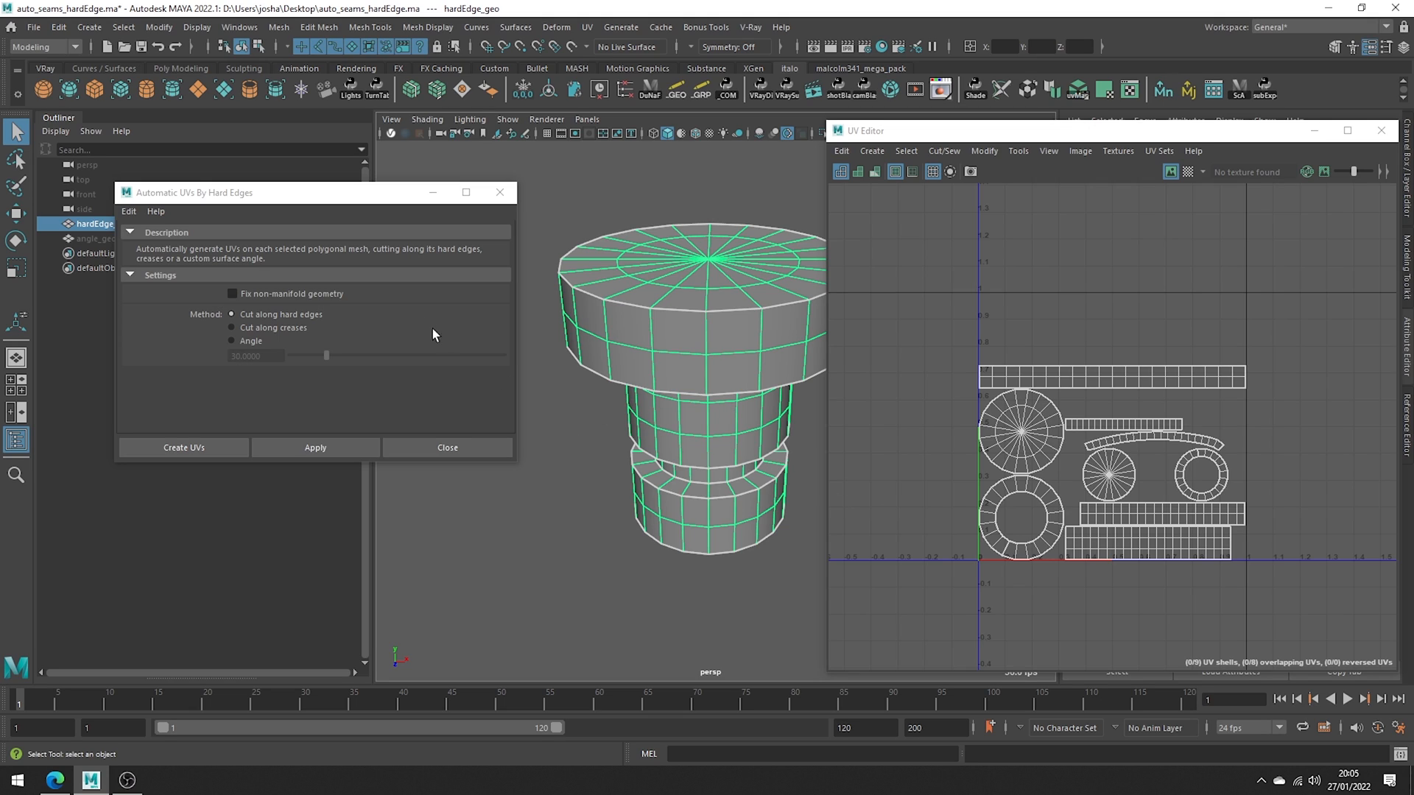
Step: Toggle Fix non-manifold geometry on and off, then set Method to Cut along creases
click(233, 293)
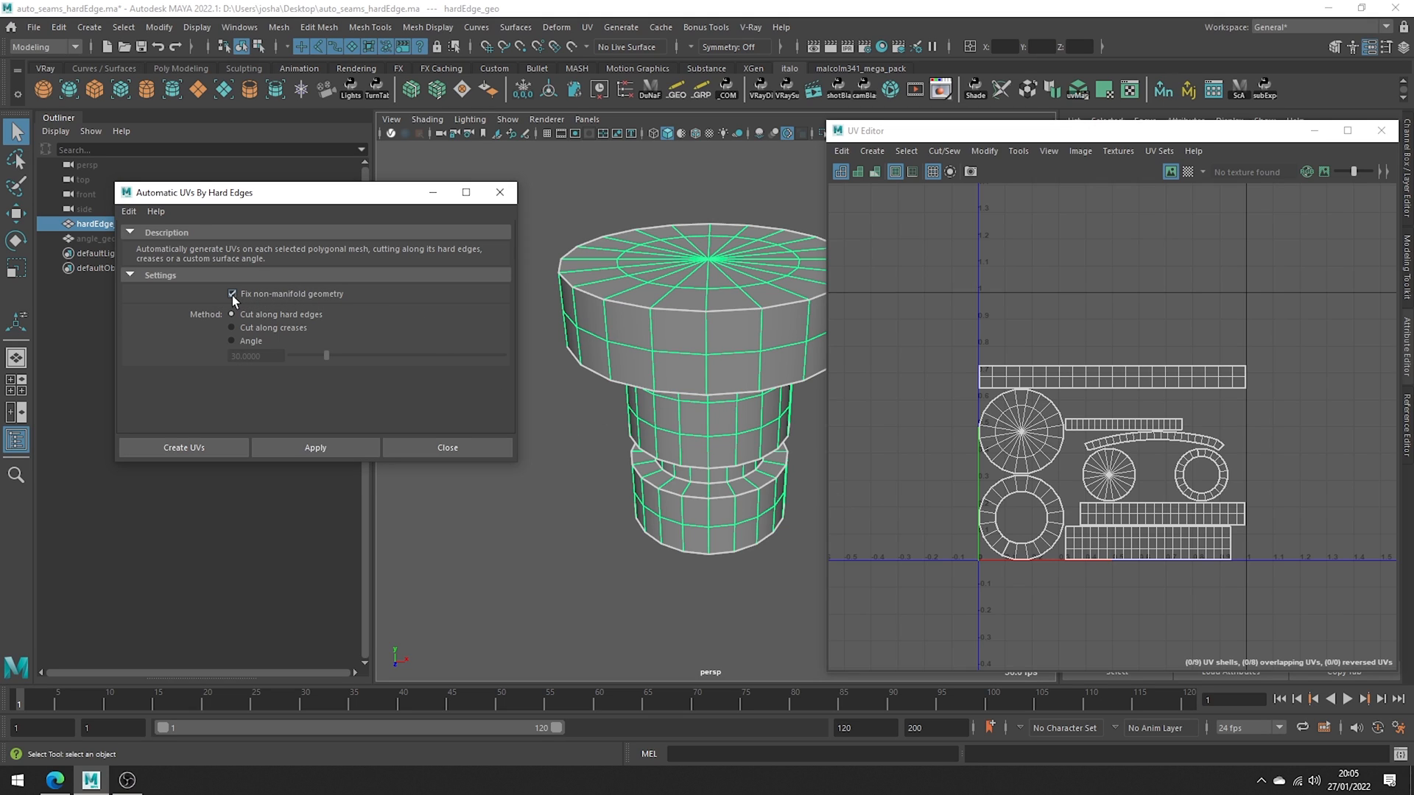
click(231, 295)
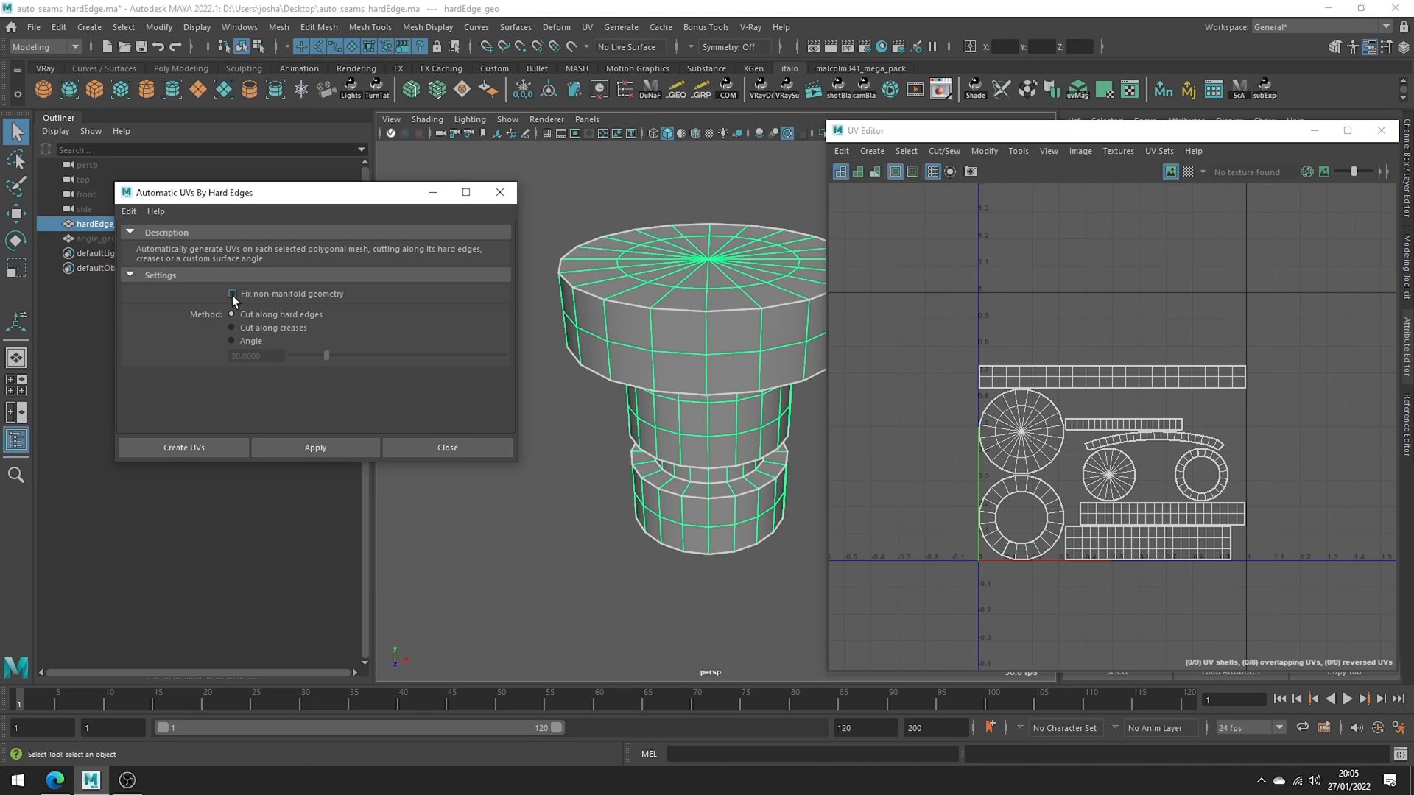
mouse_move(186, 322)
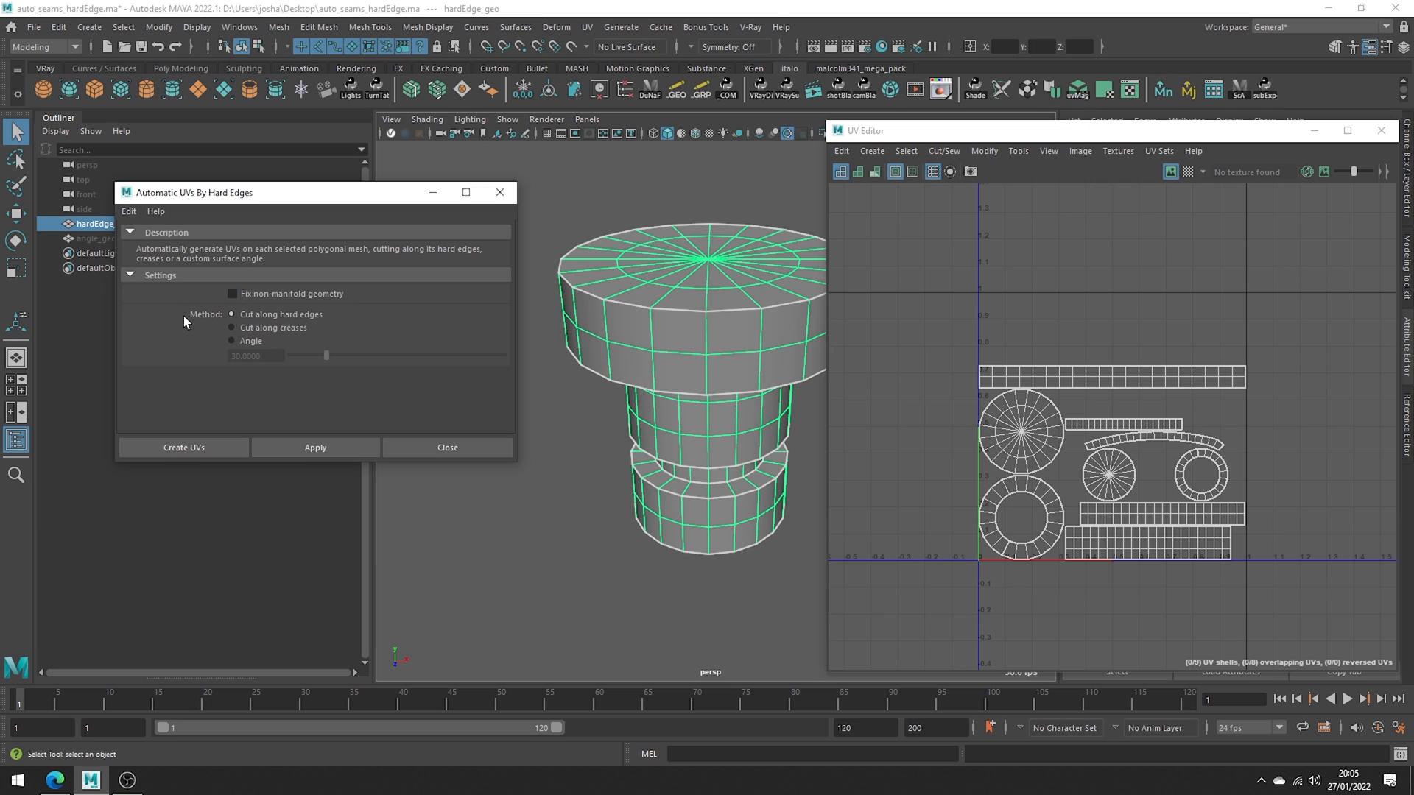
click(233, 327)
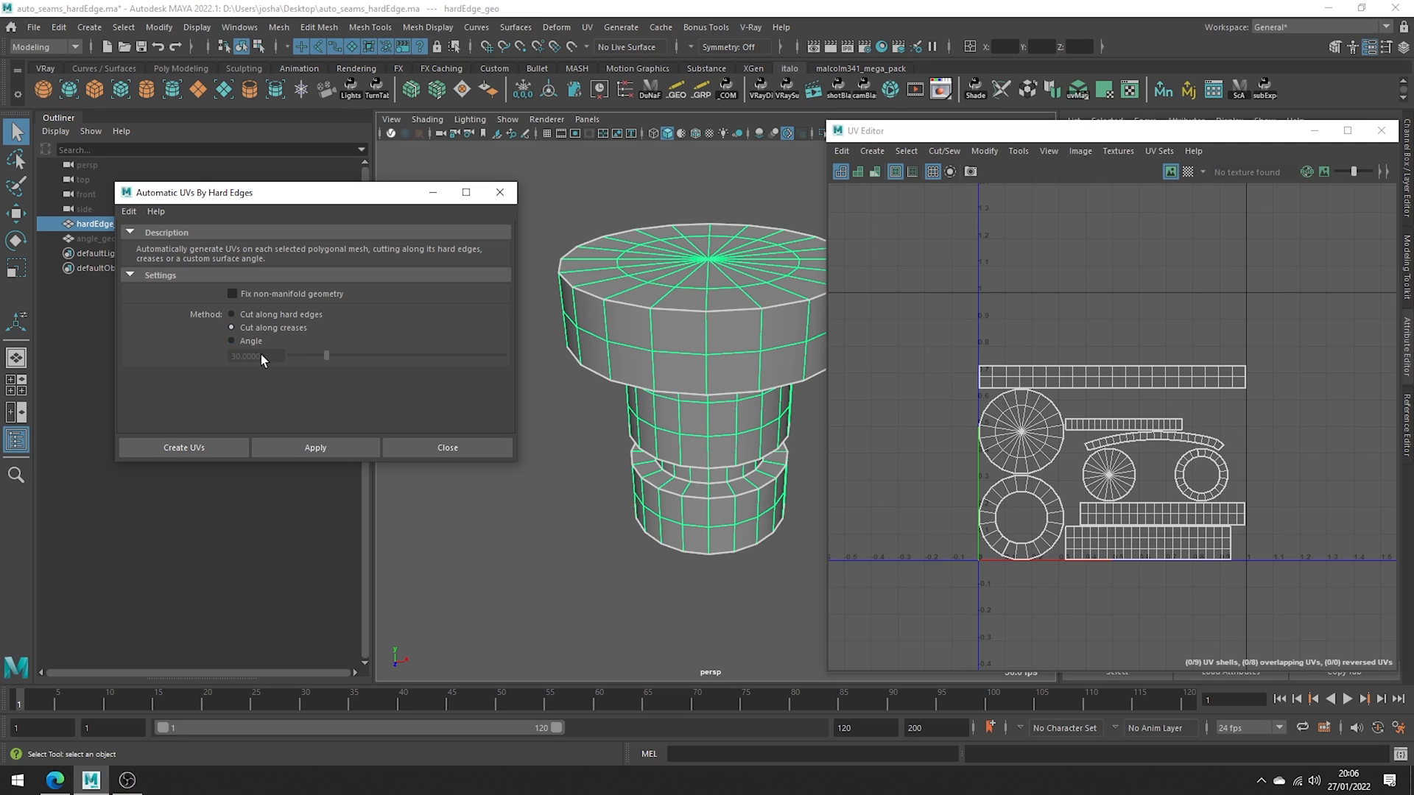
Step: Set Method to Angle (50.0), select angle_geo and unwrap it by surface angle
click(232, 340)
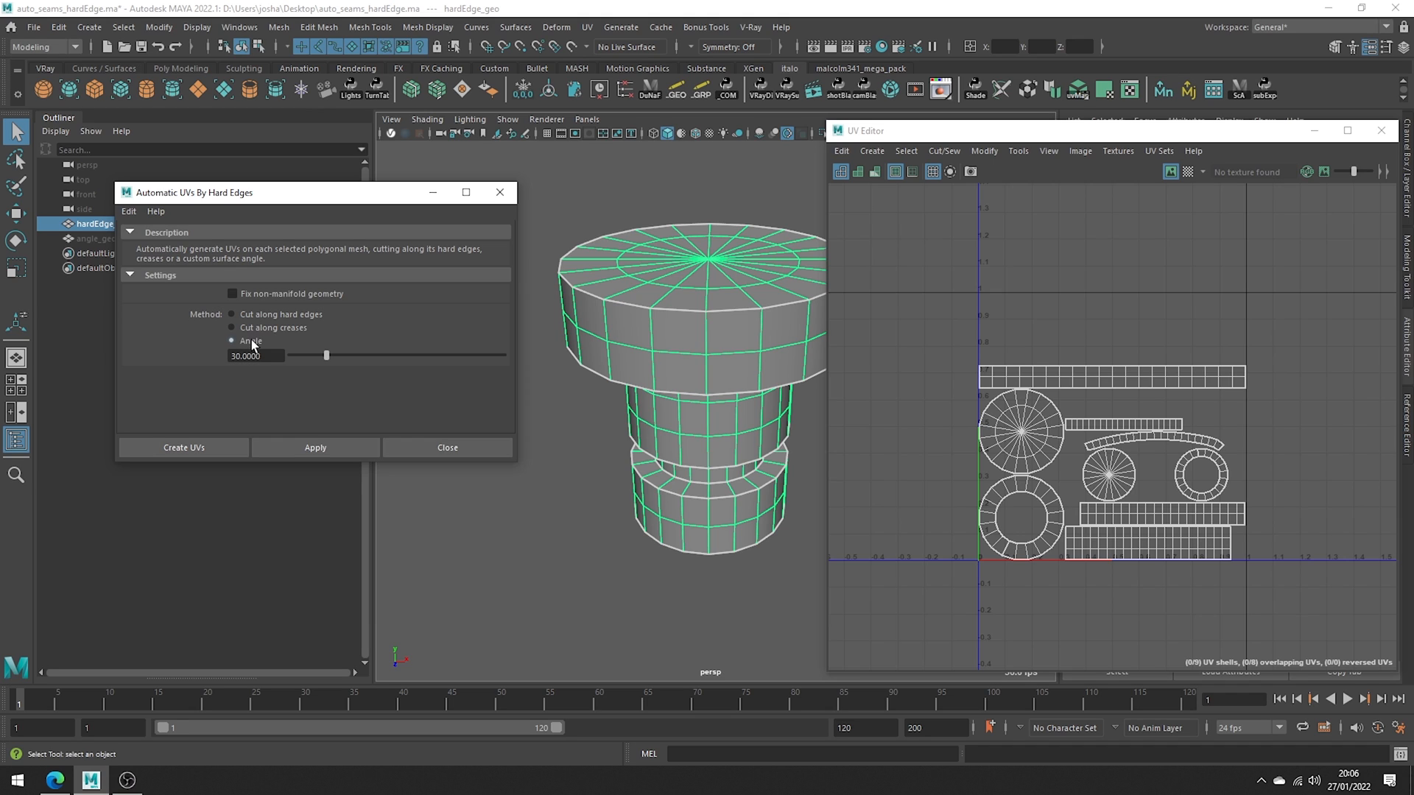
click(94, 238)
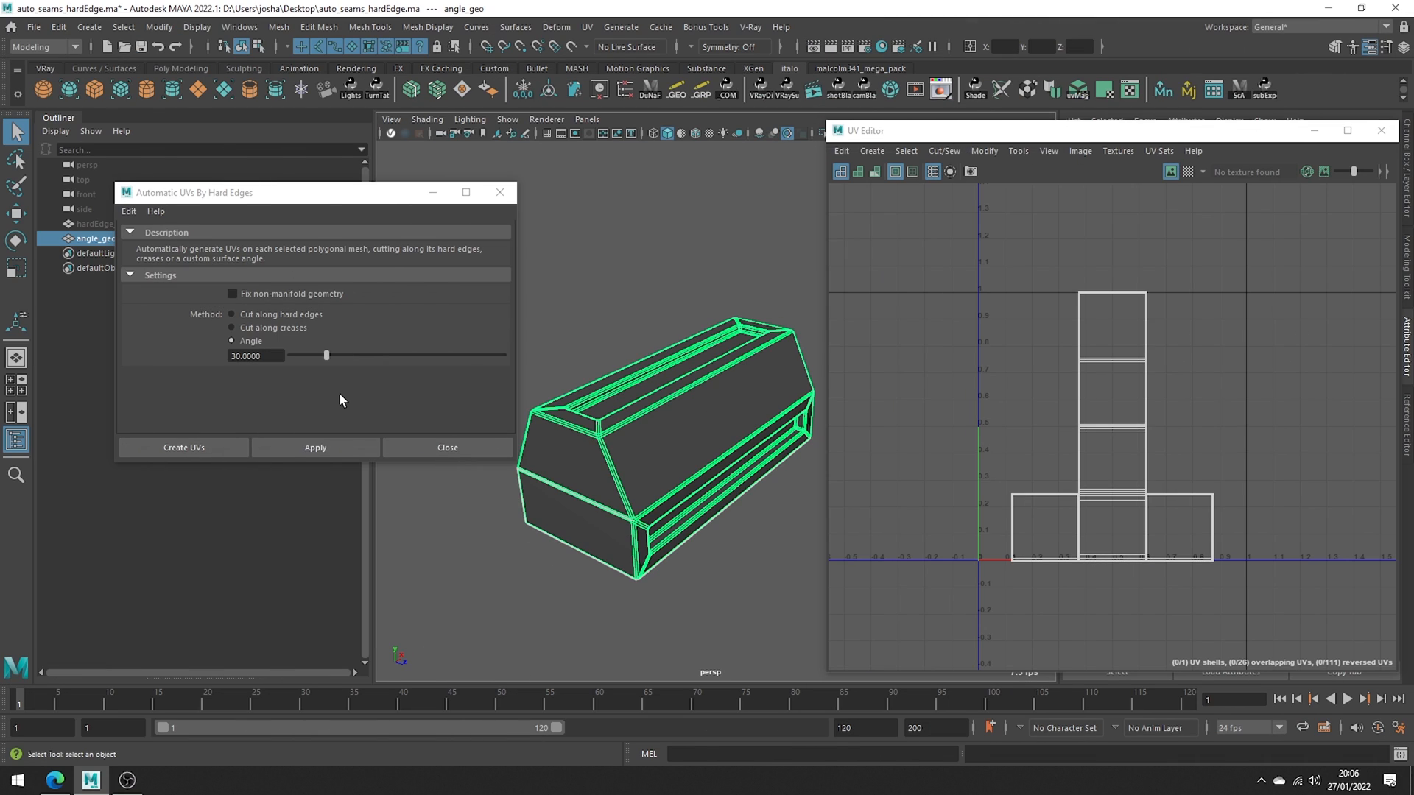
mouse_move(369, 378)
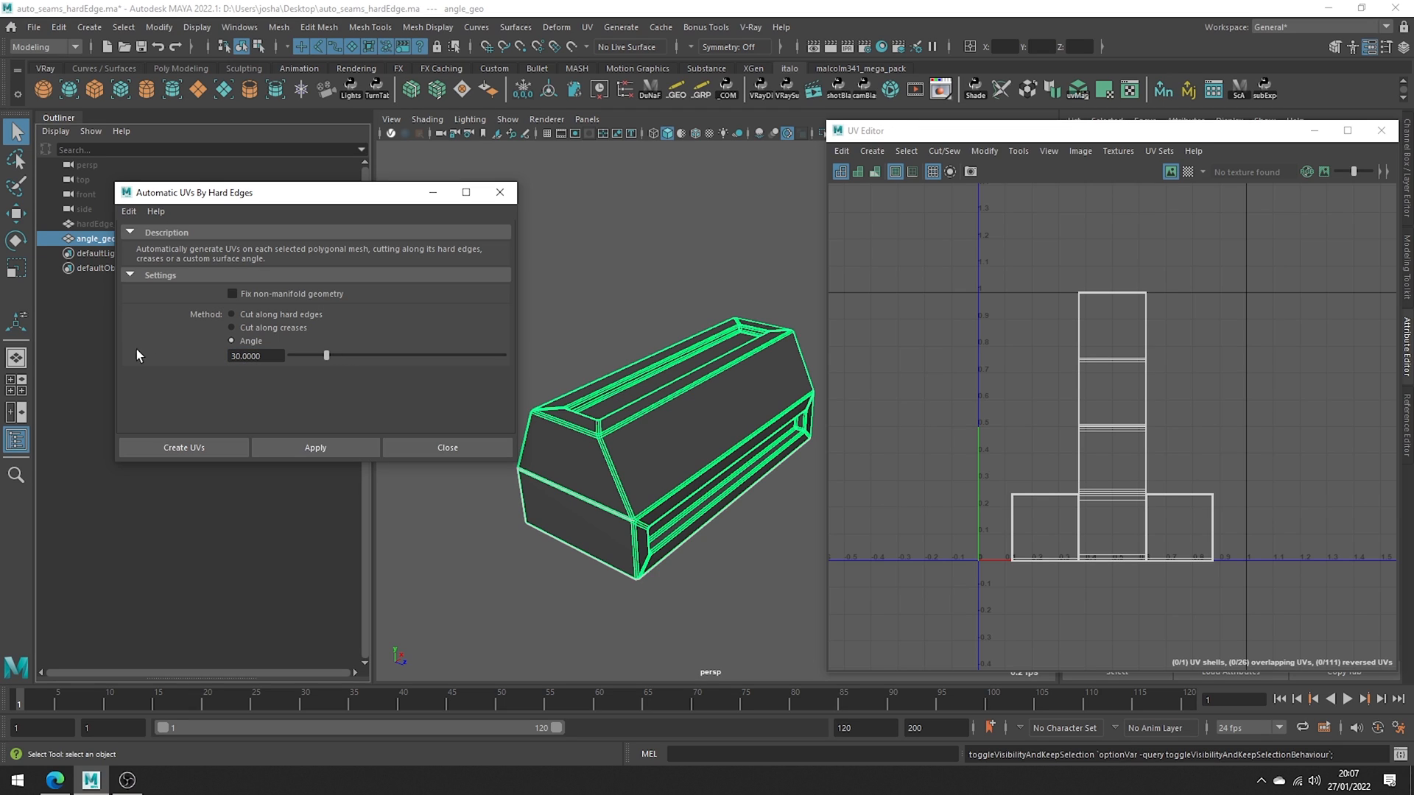
click(315, 447)
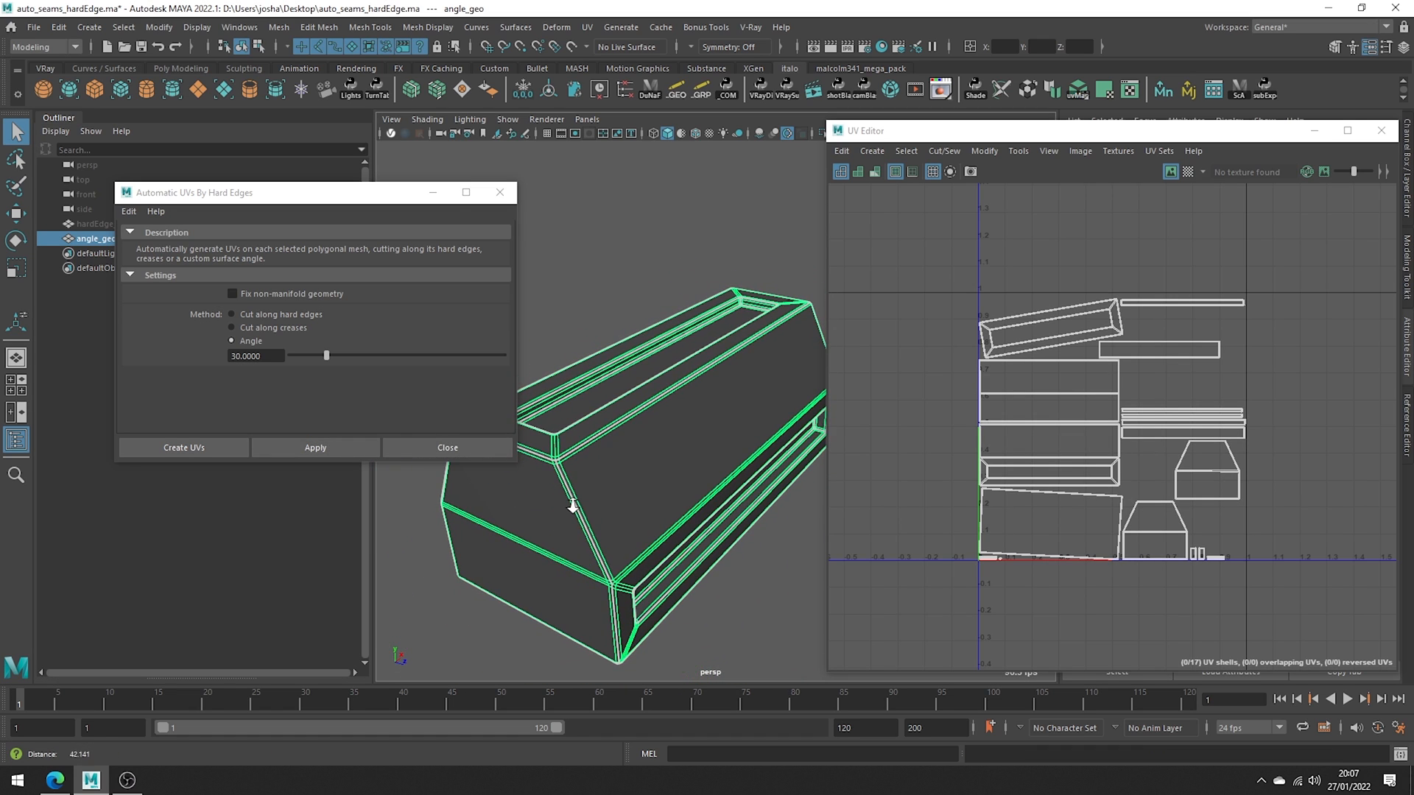
Step: Inspect angle_geo's separate UV shells laid out in the UV Editor
click(1190, 171)
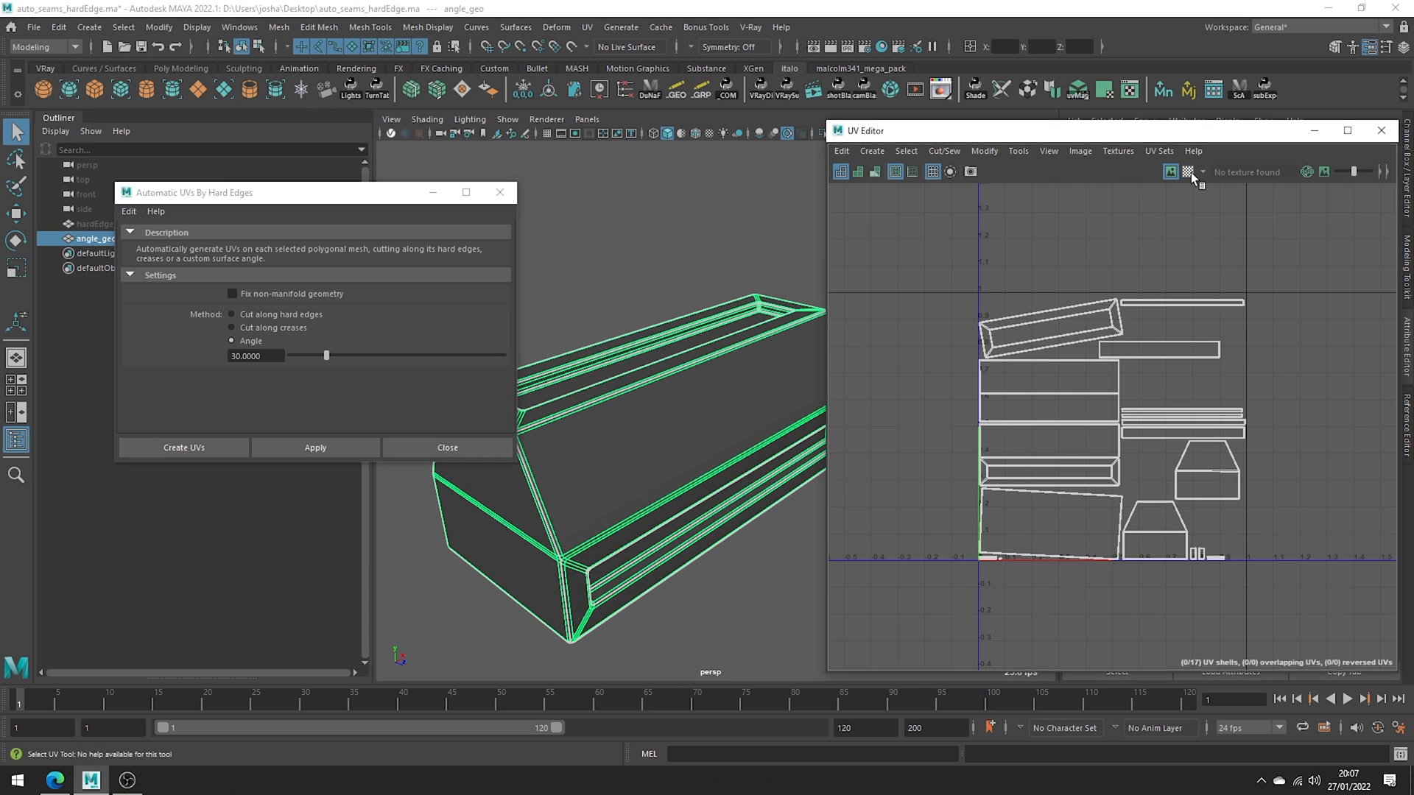
mouse_move(1190, 171)
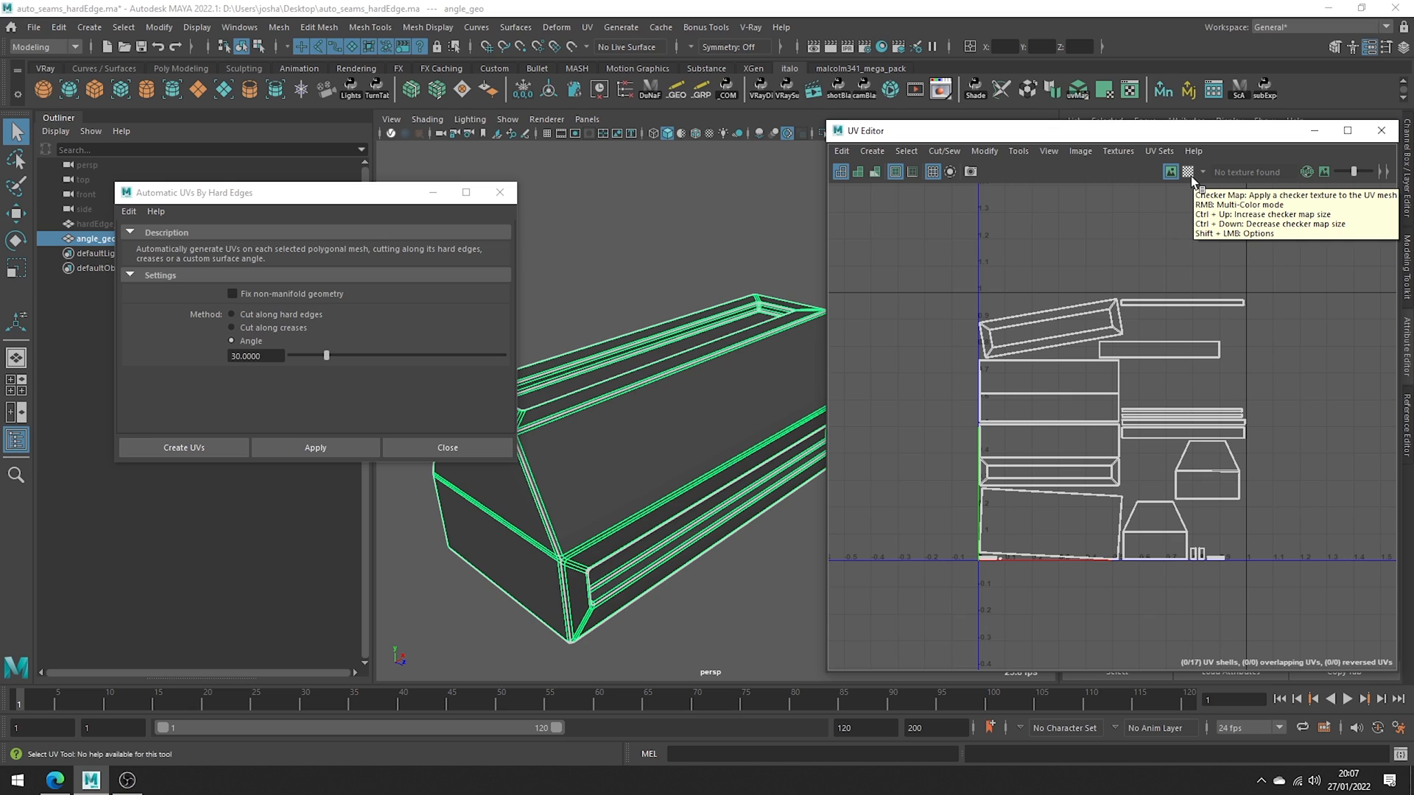
mouse_move(318, 372)
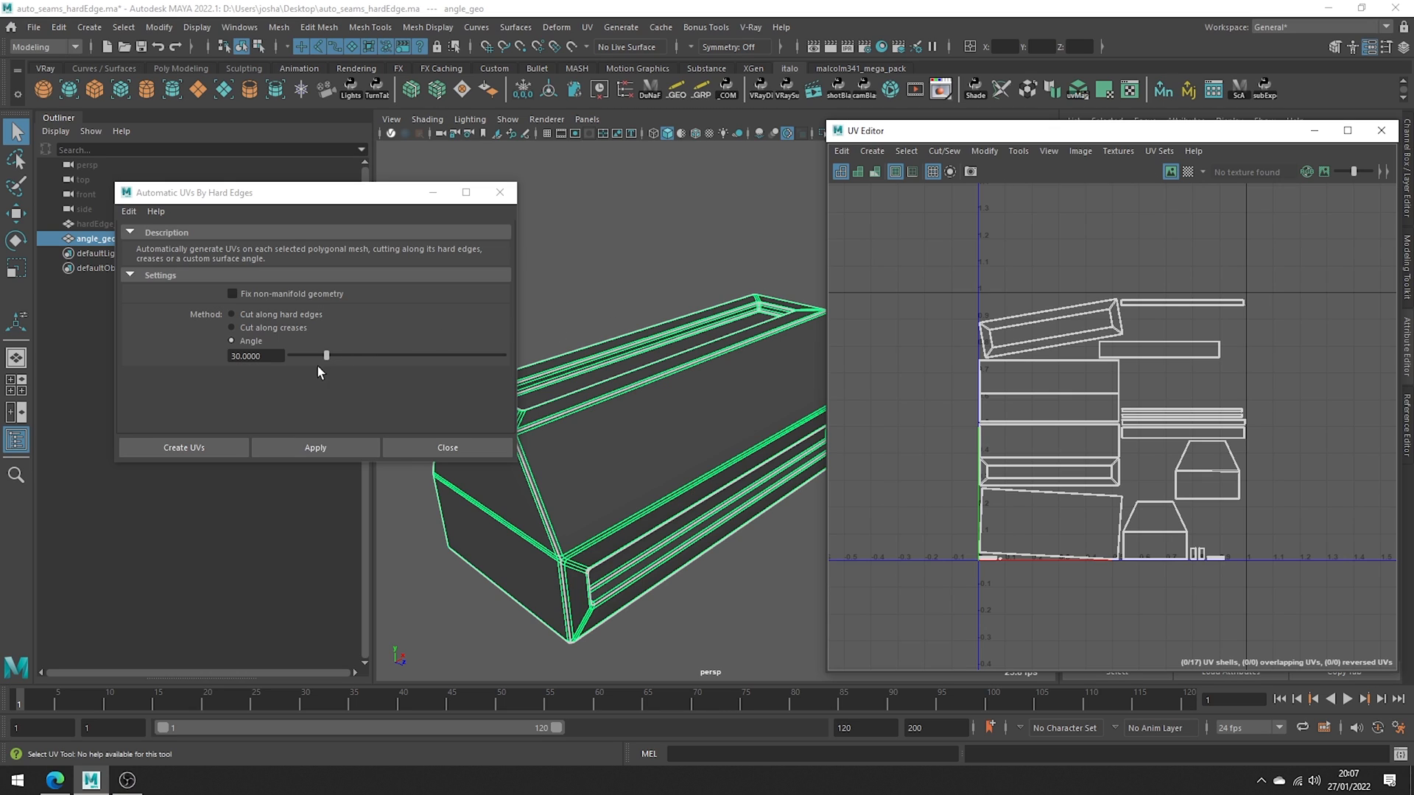